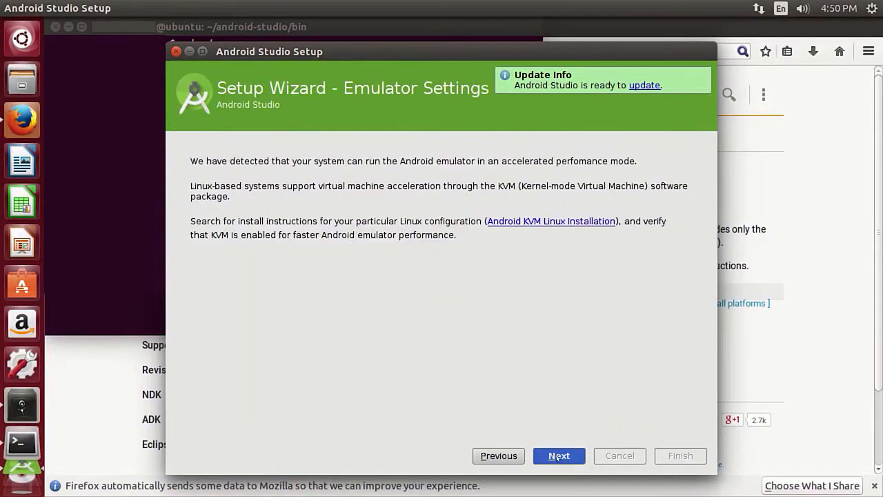
- Move past the emulator acceleration step and agree to the SDK license terms
{"action": "left_click", "coordinate": [559, 455]}
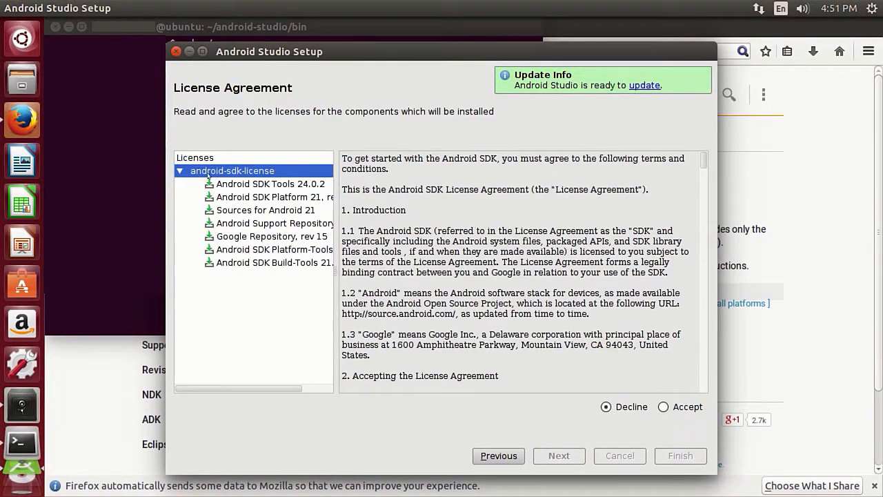
{"action": "left_click", "coordinate": [681, 455]}
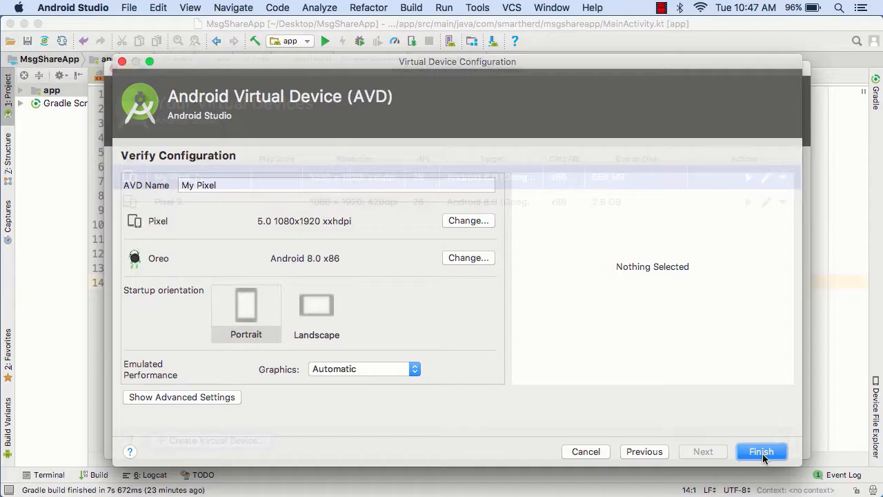
- Finish creating My Pixel, start its emulator and return to MainActivity.kt
{"action": "left_click", "coordinate": [761, 451]}
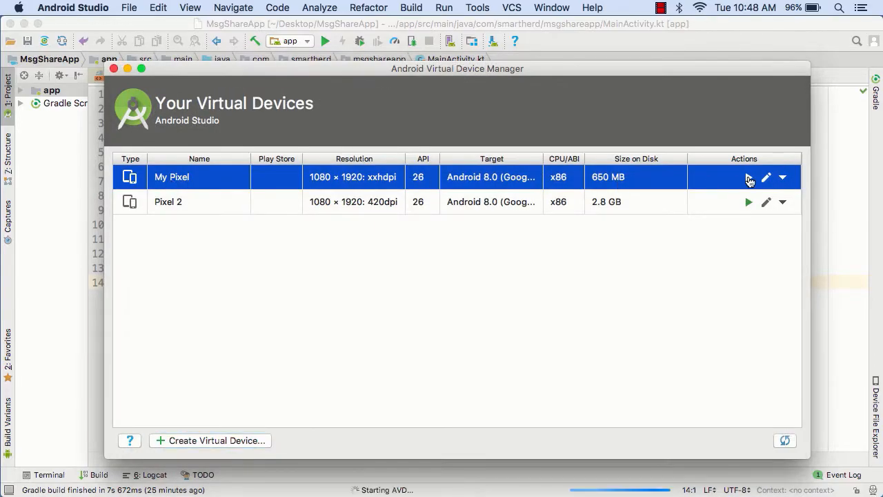
{"action": "left_click", "coordinate": [748, 178]}
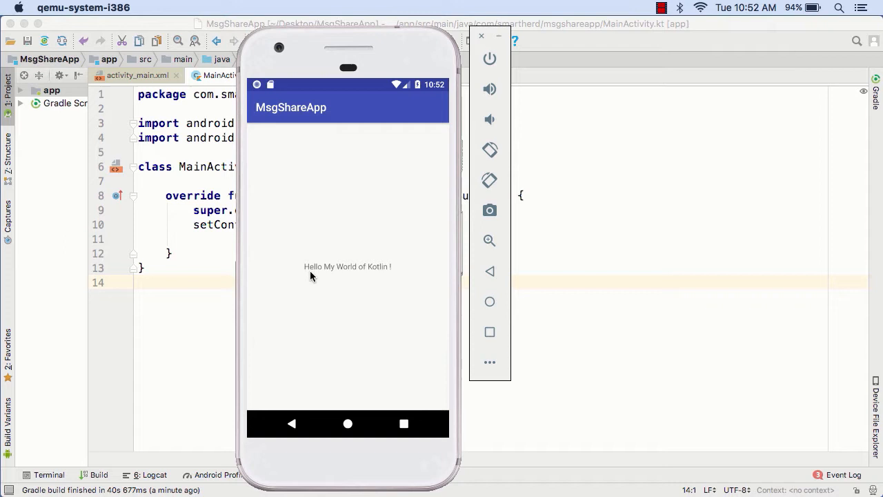
{"action": "left_click", "coordinate": [480, 36]}
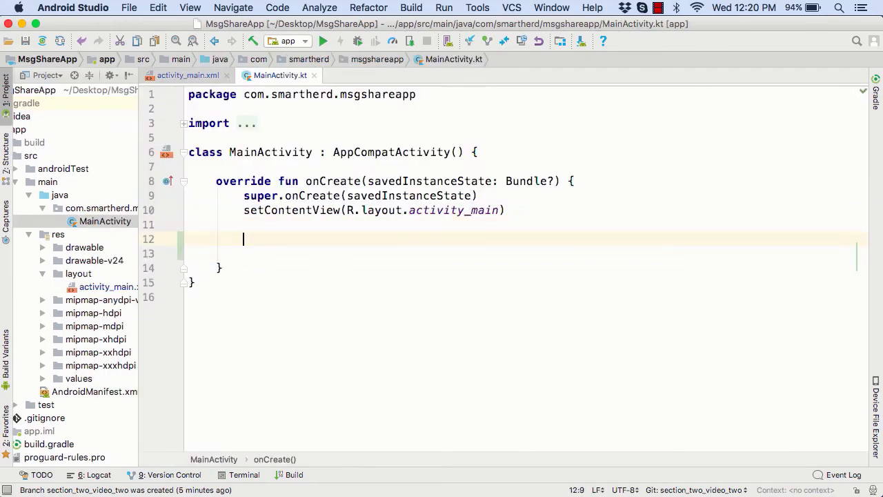
- Begin writing the btnShowToast setOnClickListener in MainActivity.kt
{"action": "type", "text": "btnShowToast.setOnCl"}
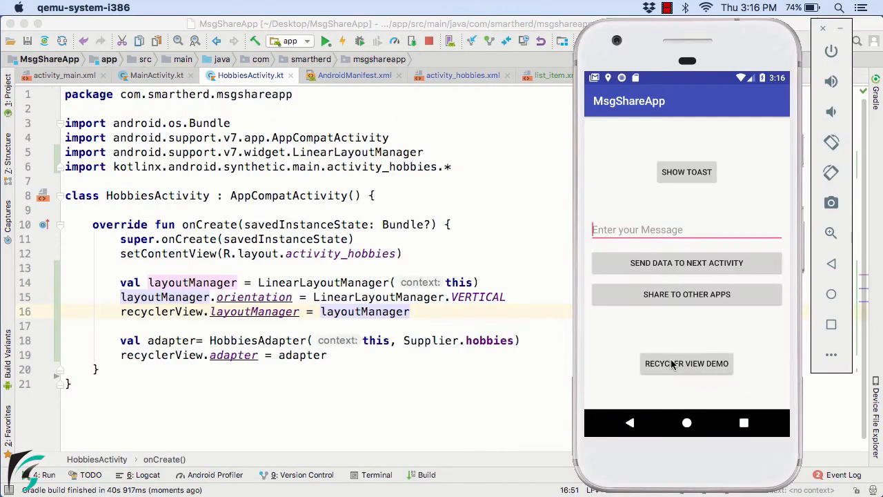
- Tap RECYCLER VIEW DEMO in the emulator to show the hobbies list
{"action": "left_click", "coordinate": [687, 364]}
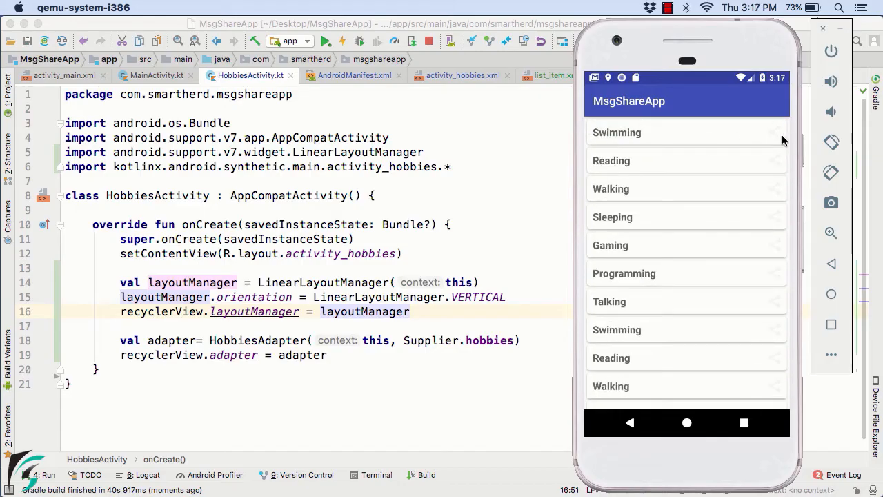
{"action": "mouse_move", "coordinate": [780, 193]}
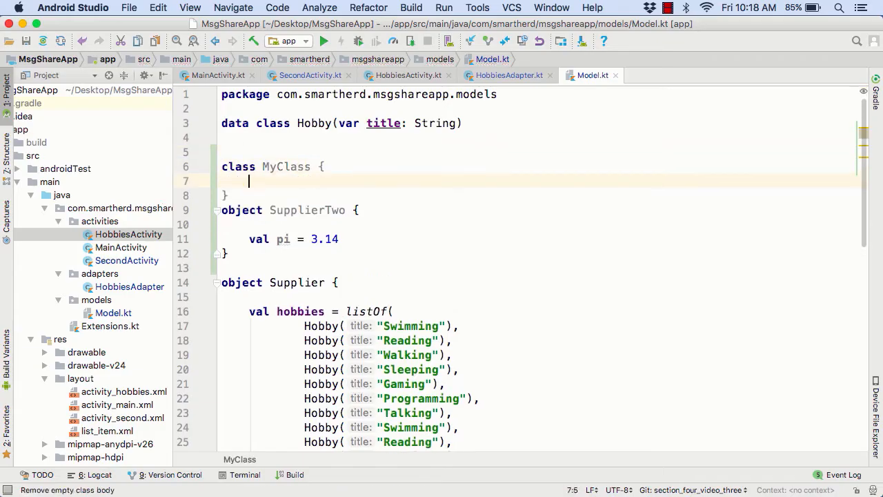
- Add 'companion object {' inside MyClass in Model.kt
{"action": "type", "text": "companion object {"}
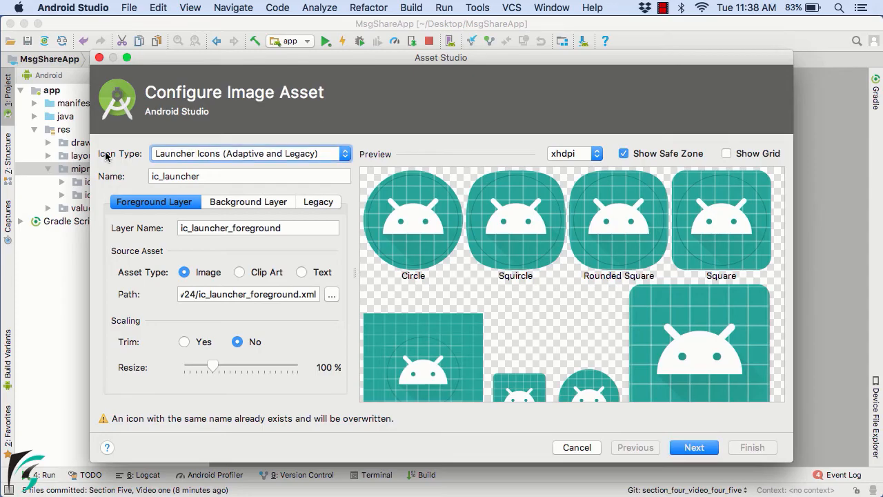
- Make the icon a clip-art share symbol and adjust its colour
{"action": "left_click", "coordinate": [249, 153]}
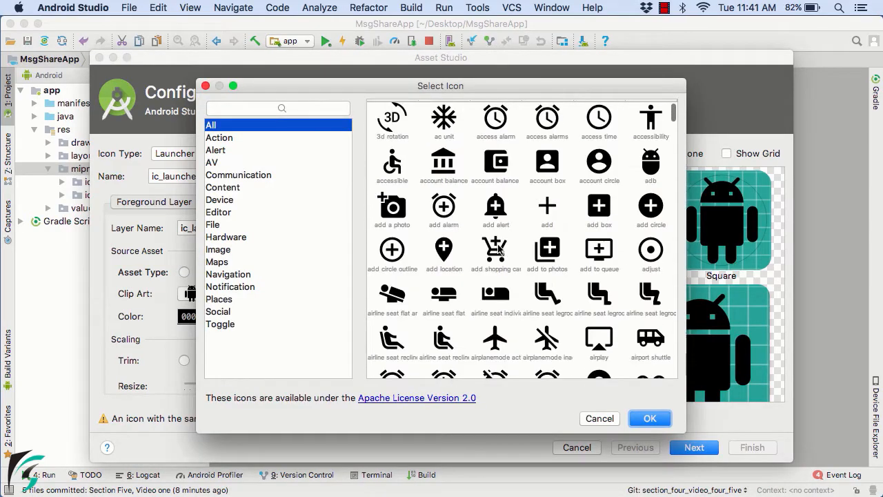
{"action": "left_click", "coordinate": [650, 418]}
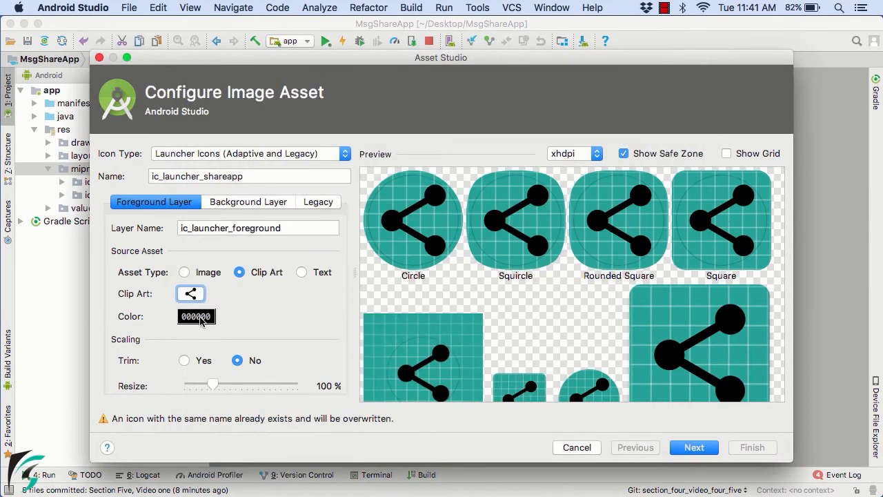
{"action": "left_click", "coordinate": [196, 316]}
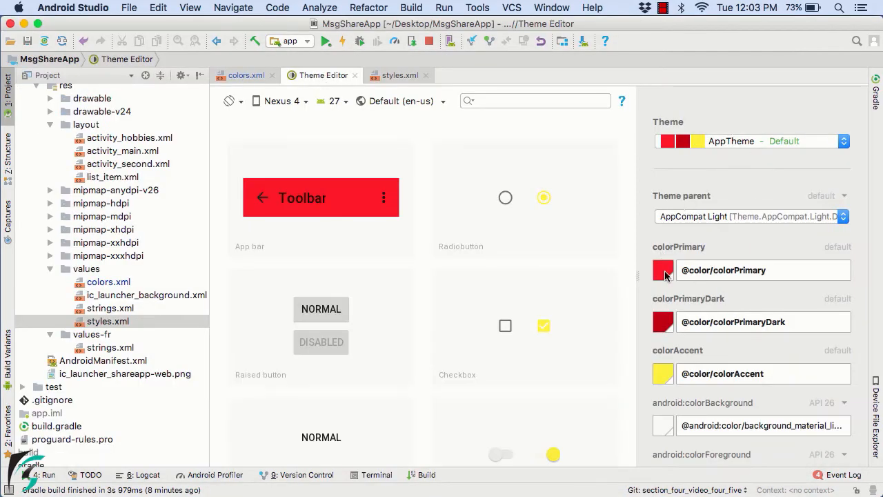
- Swap colorPrimary to a colour chosen from the material palette
{"action": "left_click", "coordinate": [662, 269]}
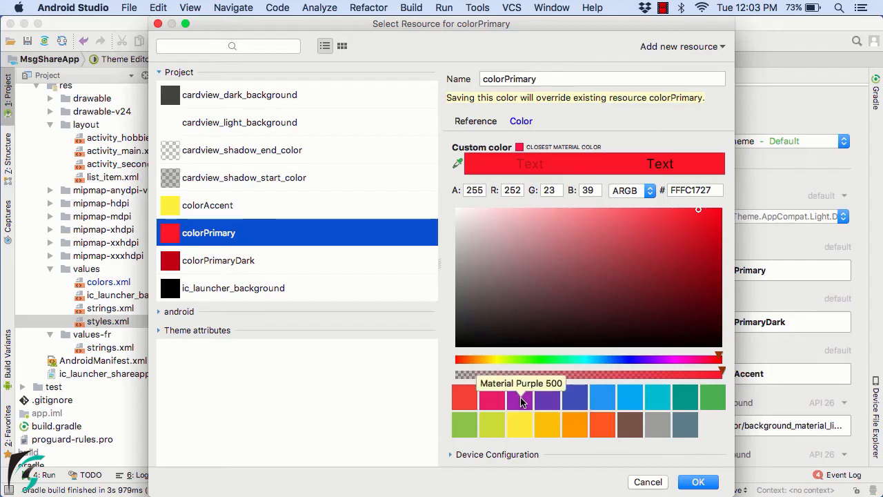
{"action": "mouse_move", "coordinate": [546, 428]}
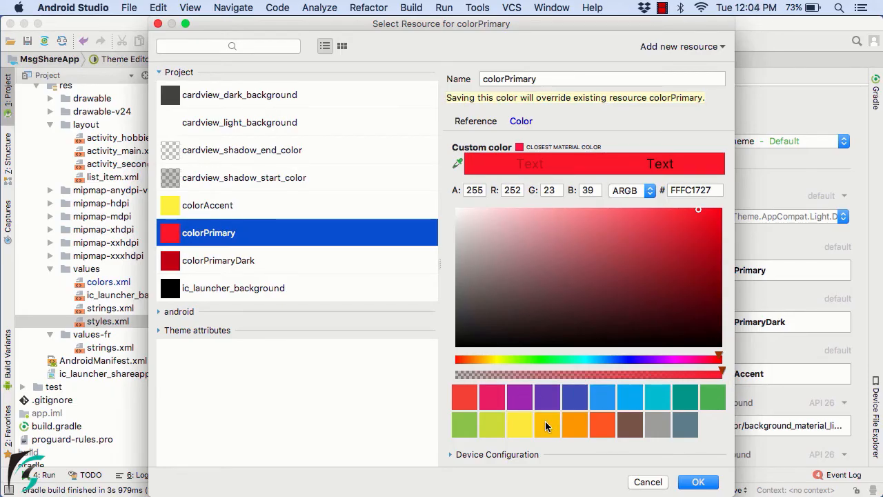
{"action": "left_click", "coordinate": [698, 482]}
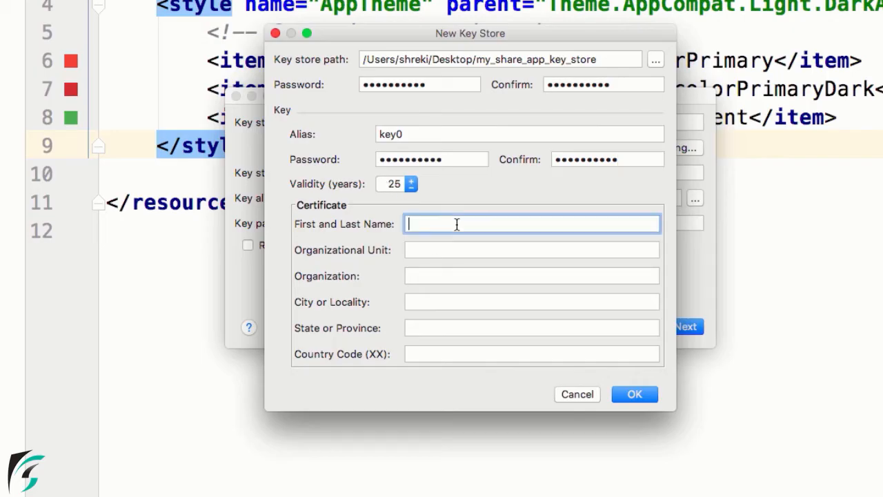
- Enter 'Sriyank Siddhartha' in the certificate and generate the signed release APK
{"action": "type", "text": "Sriyank Siddhartha"}
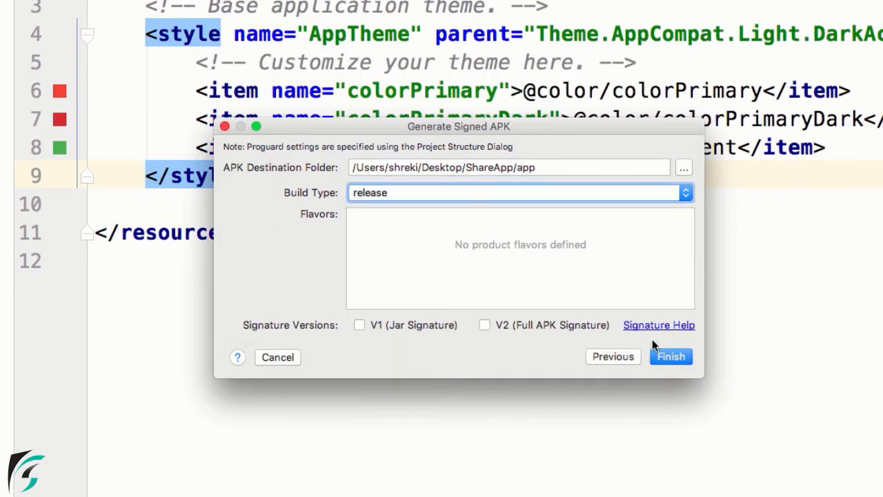
{"action": "left_click", "coordinate": [670, 356]}
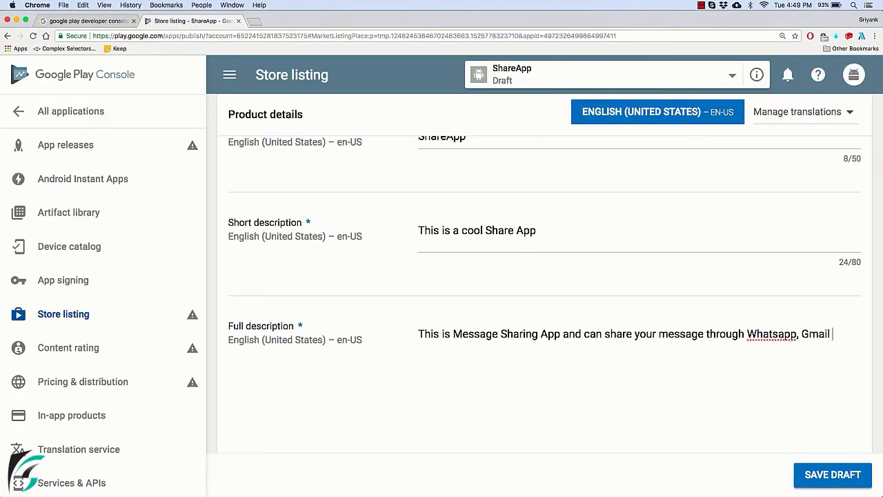
- Review the store listing, then move into the content rating questionnaire
{"action": "scroll", "scroll_direction": "down", "scroll_amount": 3}
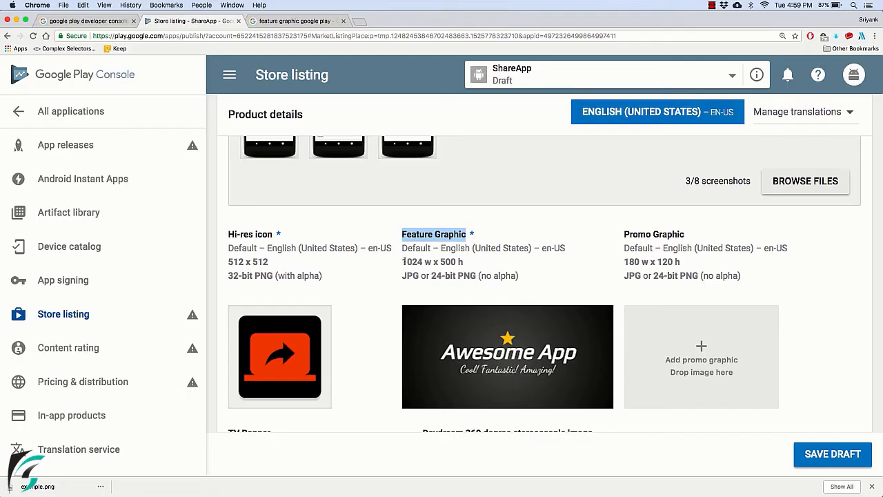
{"action": "left_click", "coordinate": [67, 348]}
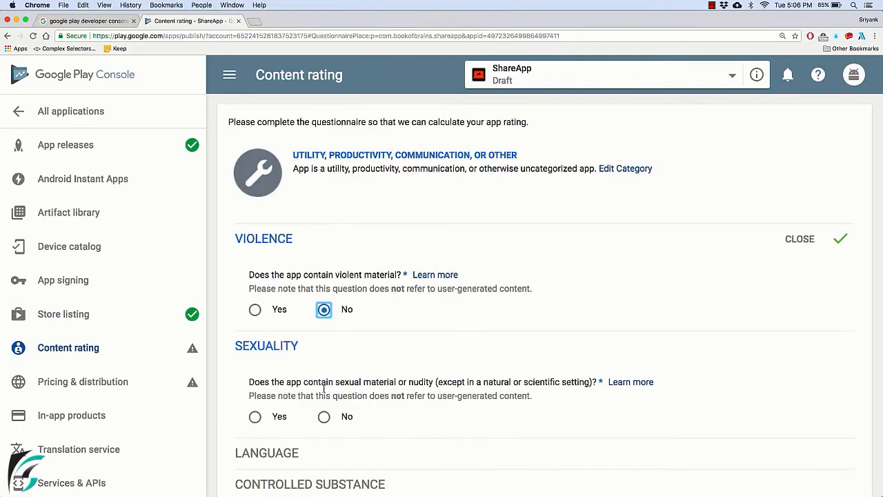
{"action": "scroll", "scroll_direction": "down", "scroll_amount": 3}
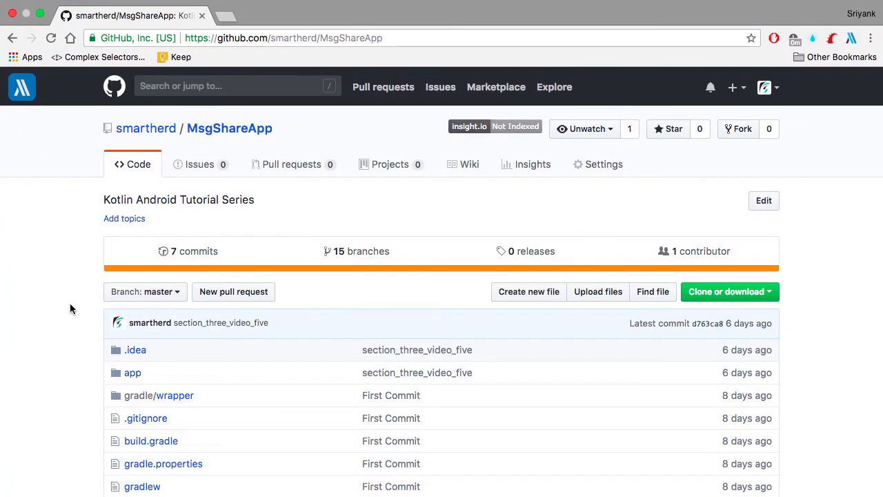
- Show the MsgShareApp repository's branch list from the Branch: master dropdown
{"action": "scroll", "scroll_direction": "down", "scroll_amount": 3}
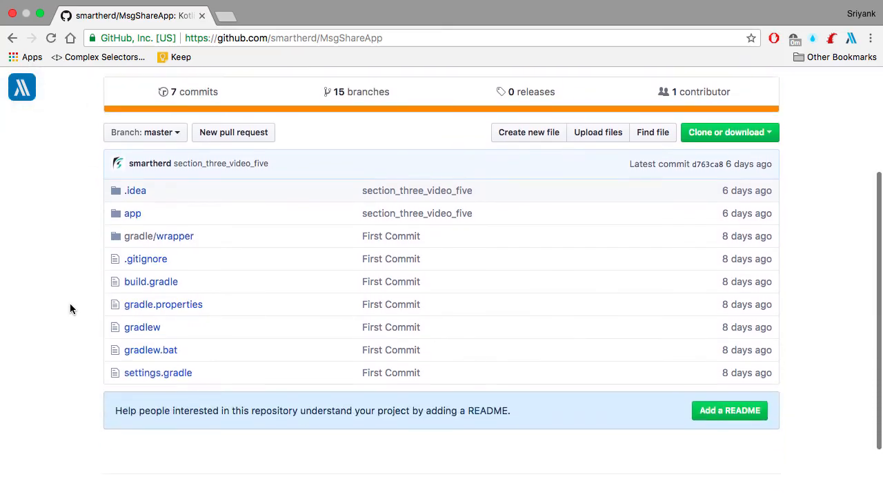
{"action": "left_click", "coordinate": [145, 143]}
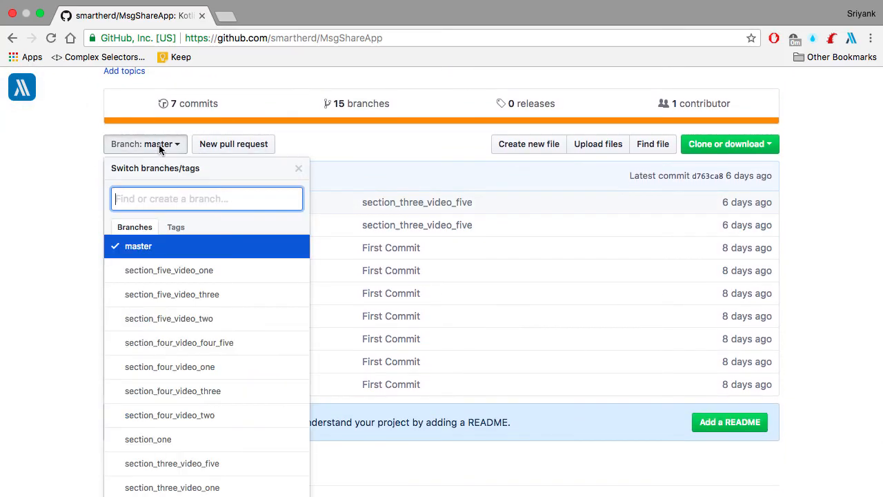